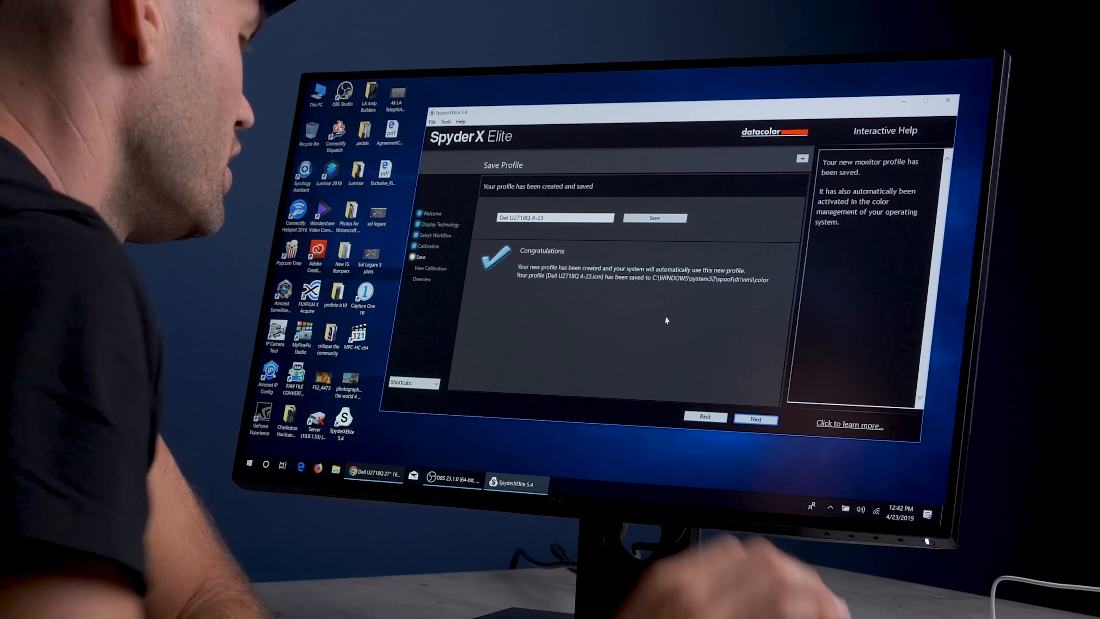
mouse_move(731, 387)
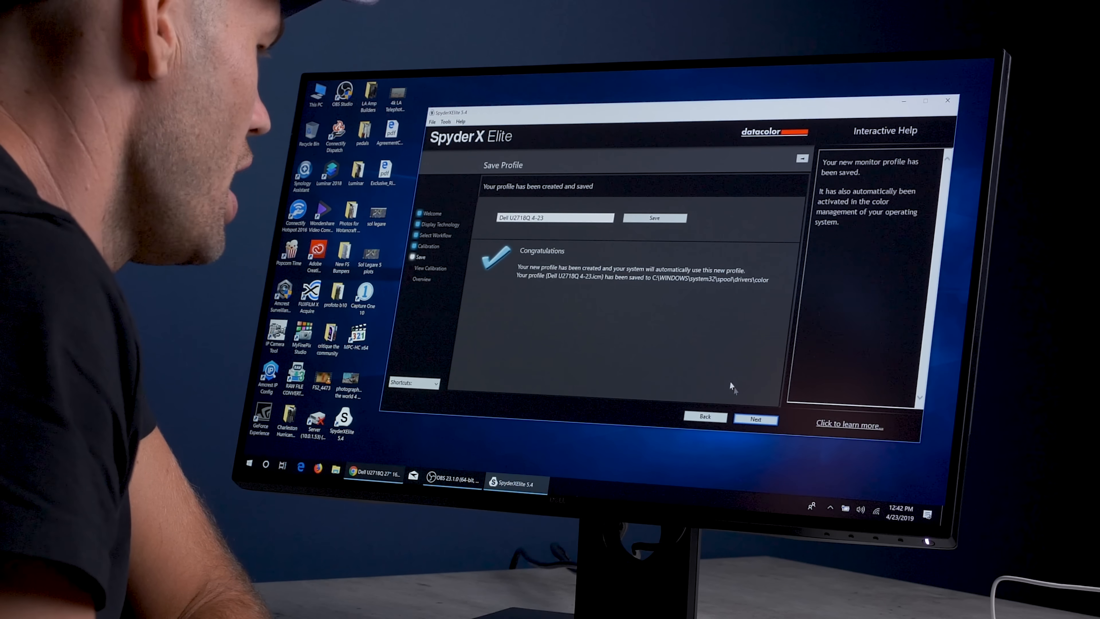
Step: Proceed from the saved Dell U2718Q profile to the SpyderProof calibrated-view preview
left_click(756, 419)
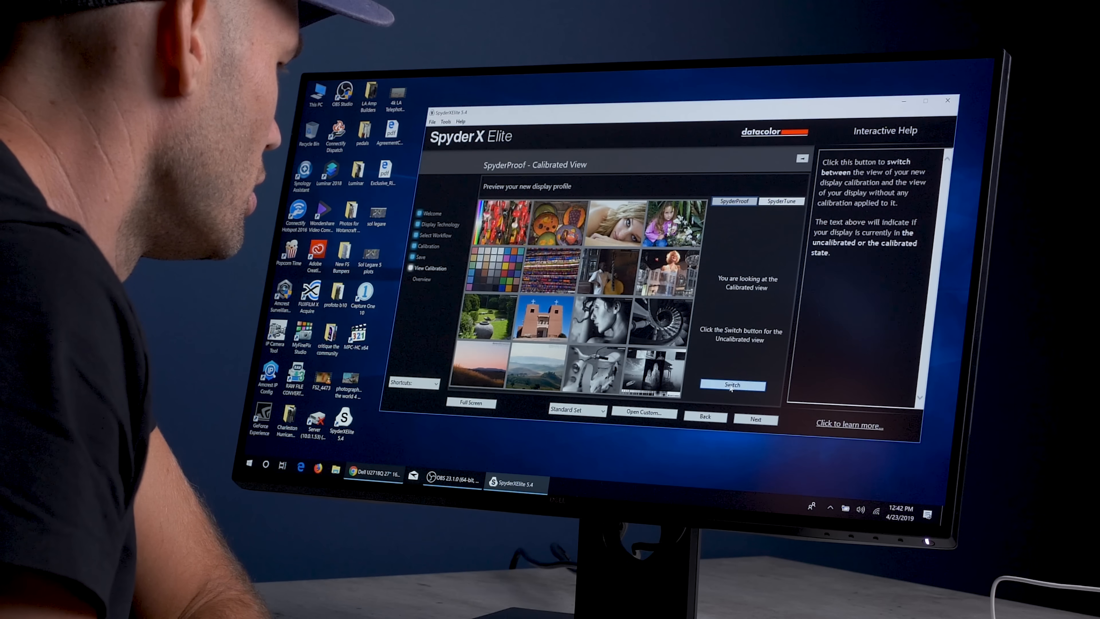
Step: Toggle the sample photo grid between calibrated and uncalibrated views, finishing uncalibrated
left_click(733, 385)
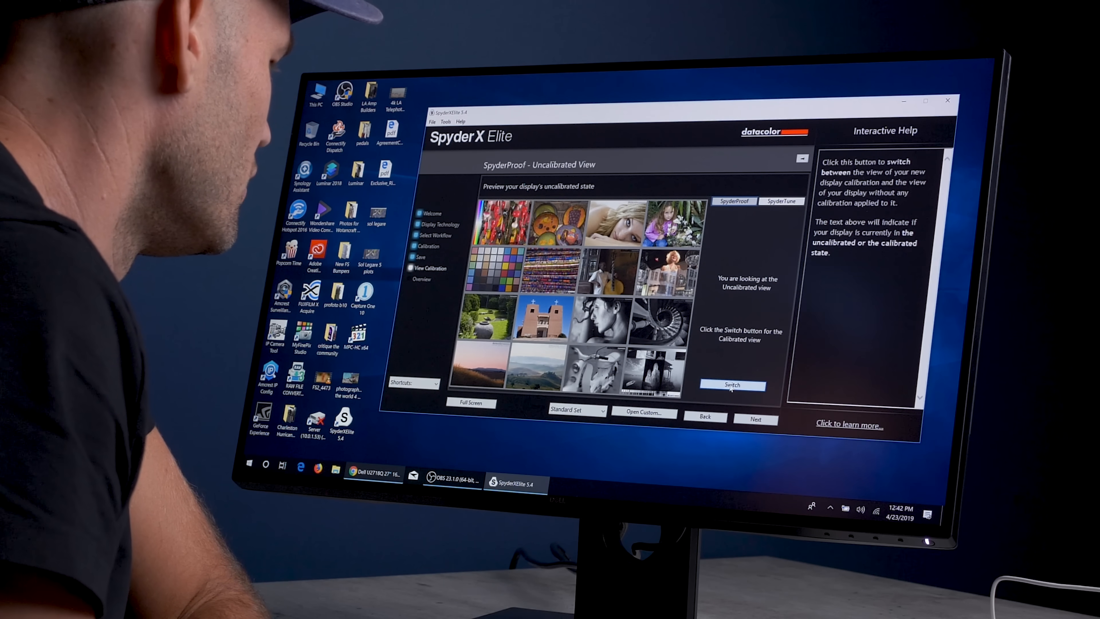
left_click(733, 385)
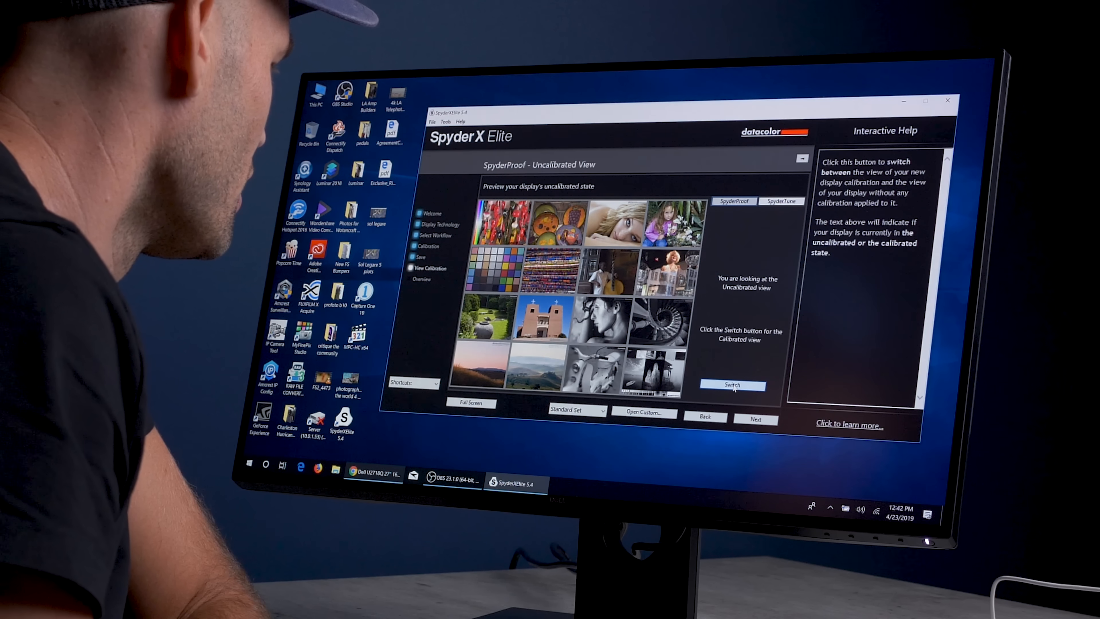
left_click(732, 385)
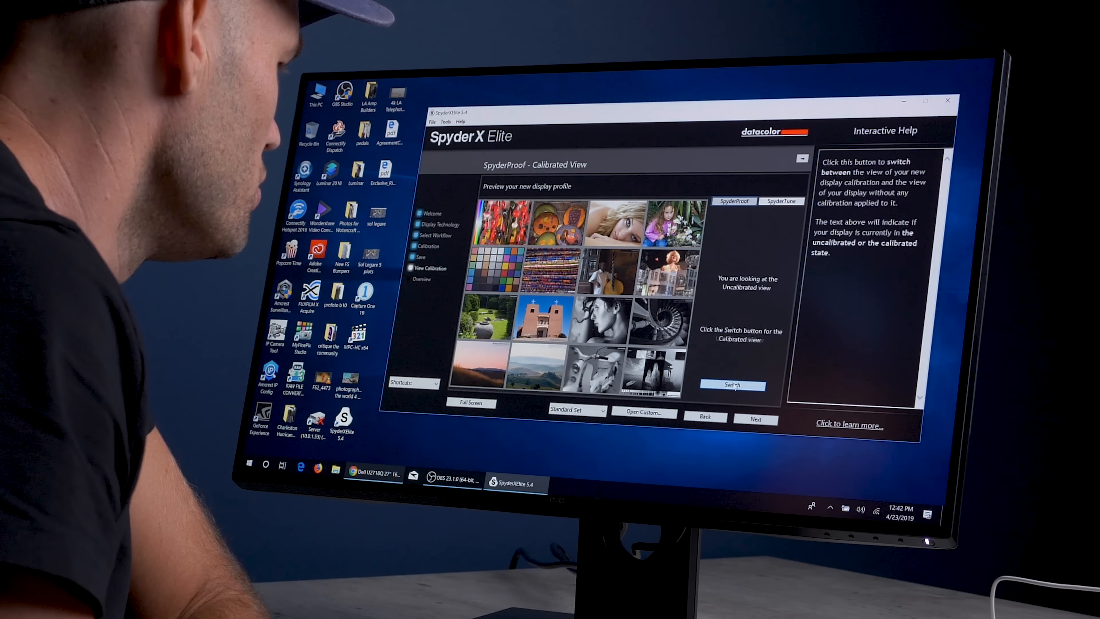
left_click(733, 385)
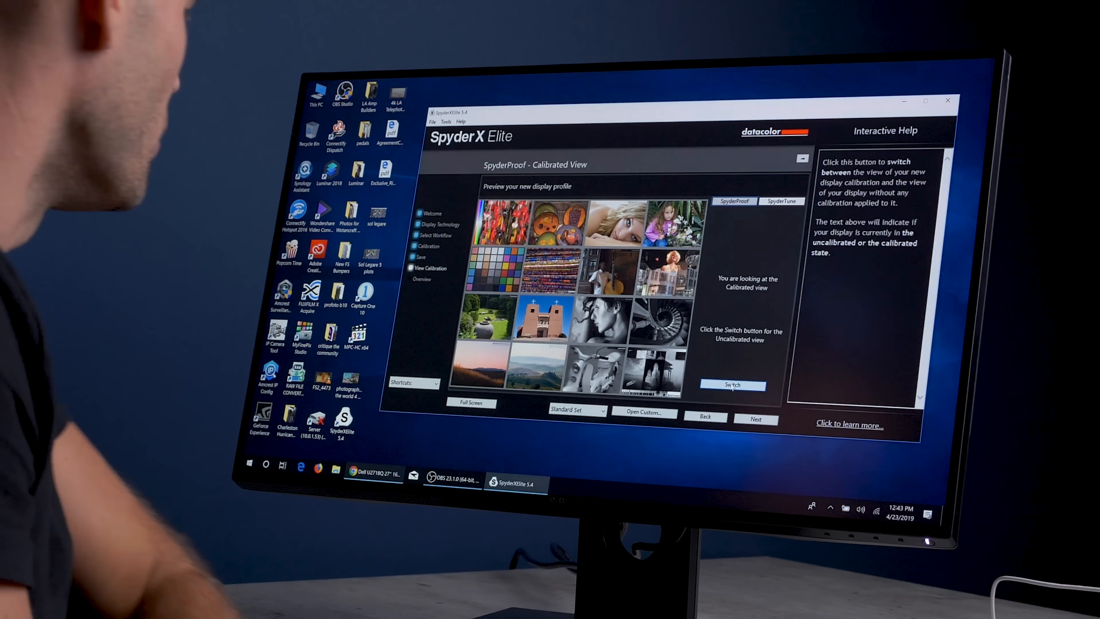
left_click(734, 385)
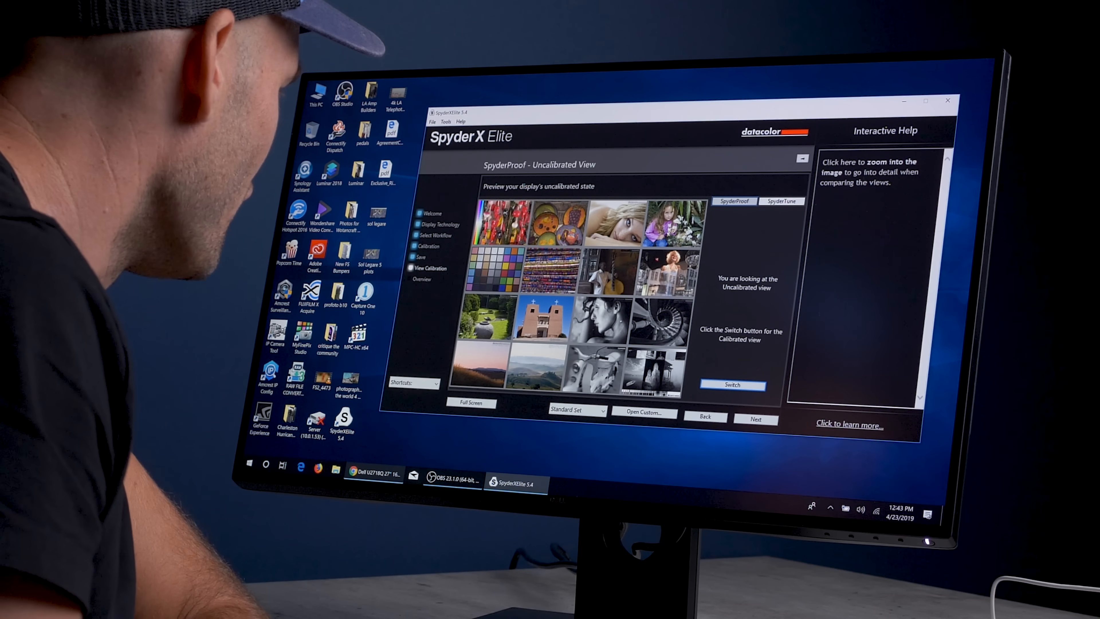
left_click(732, 385)
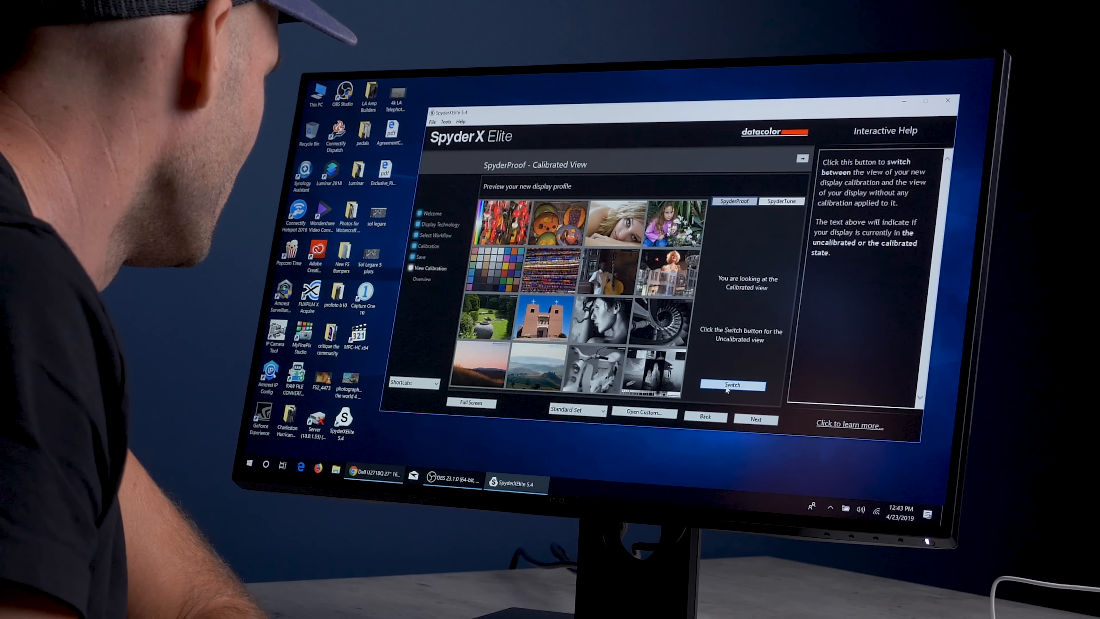
left_click(732, 385)
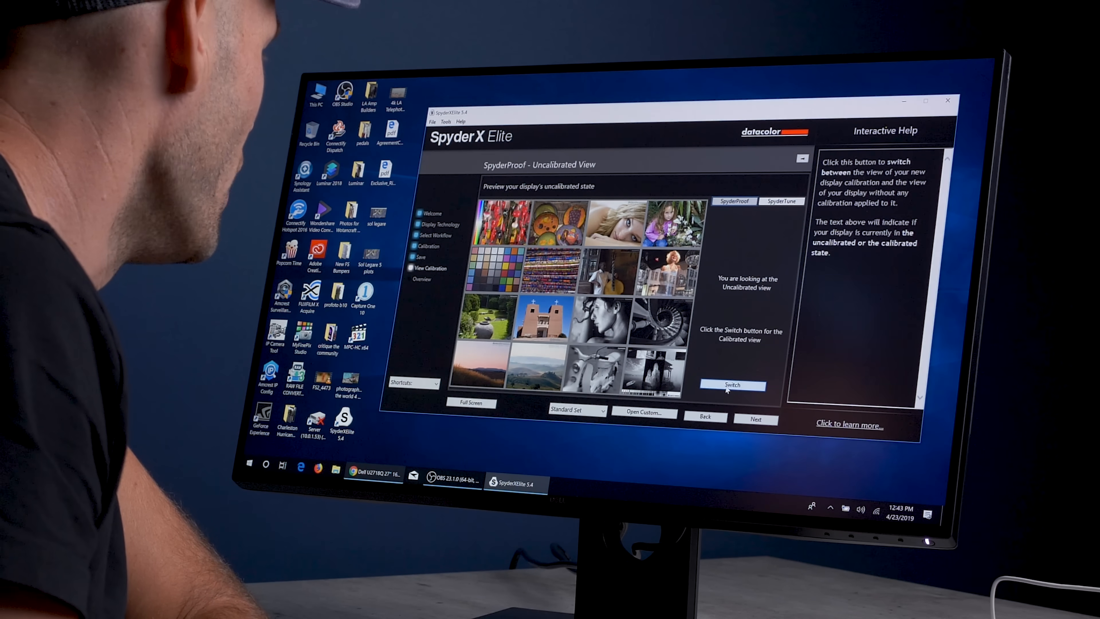
left_click(732, 385)
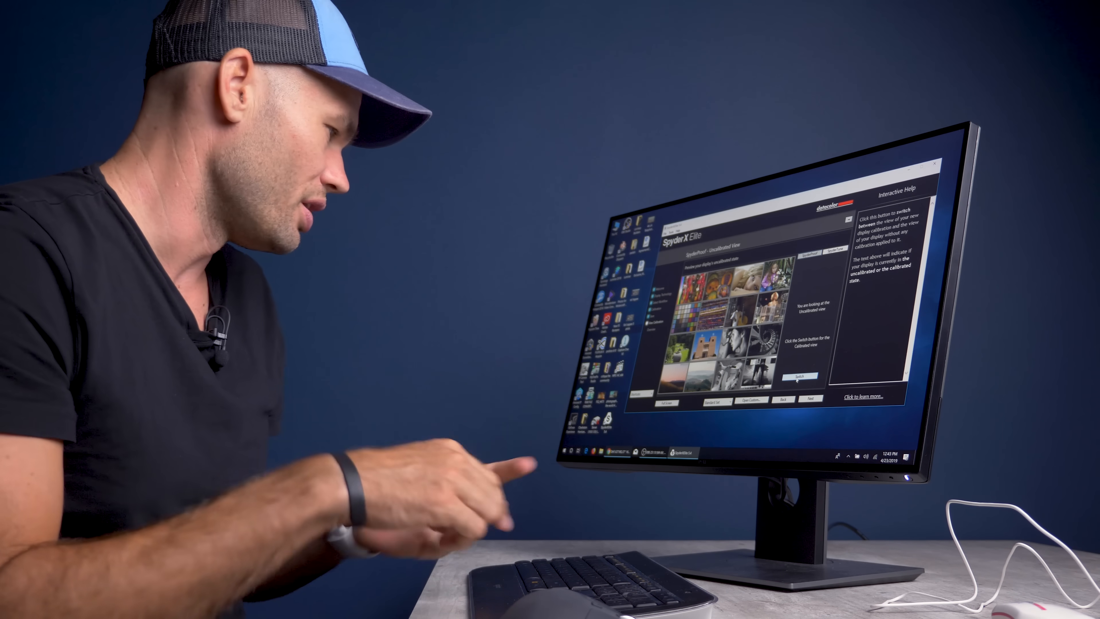
left_click(800, 376)
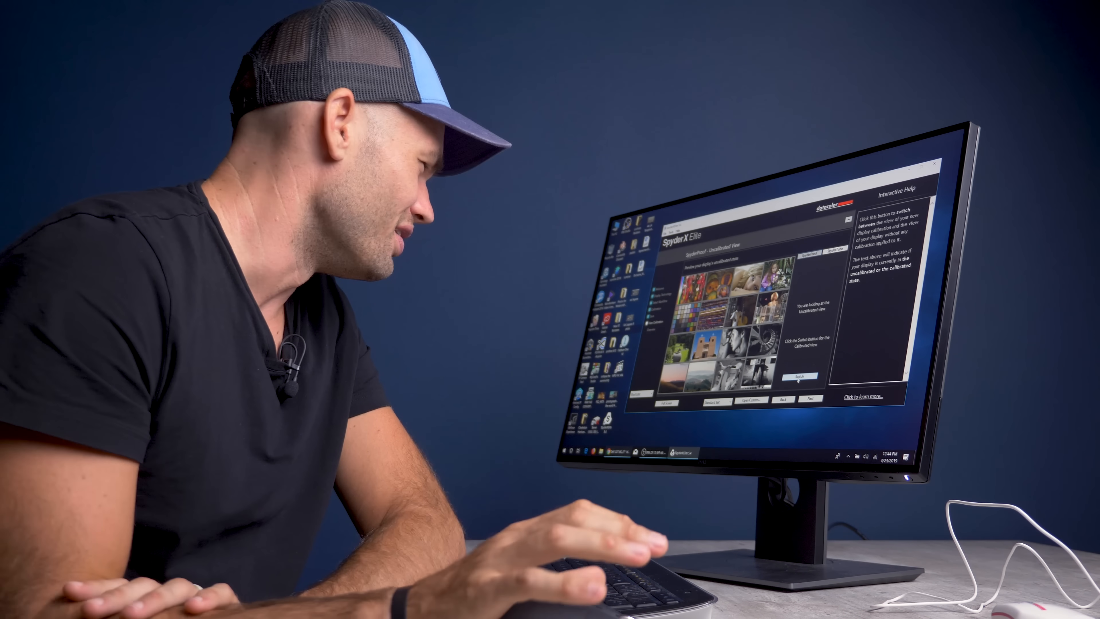
left_click(800, 376)
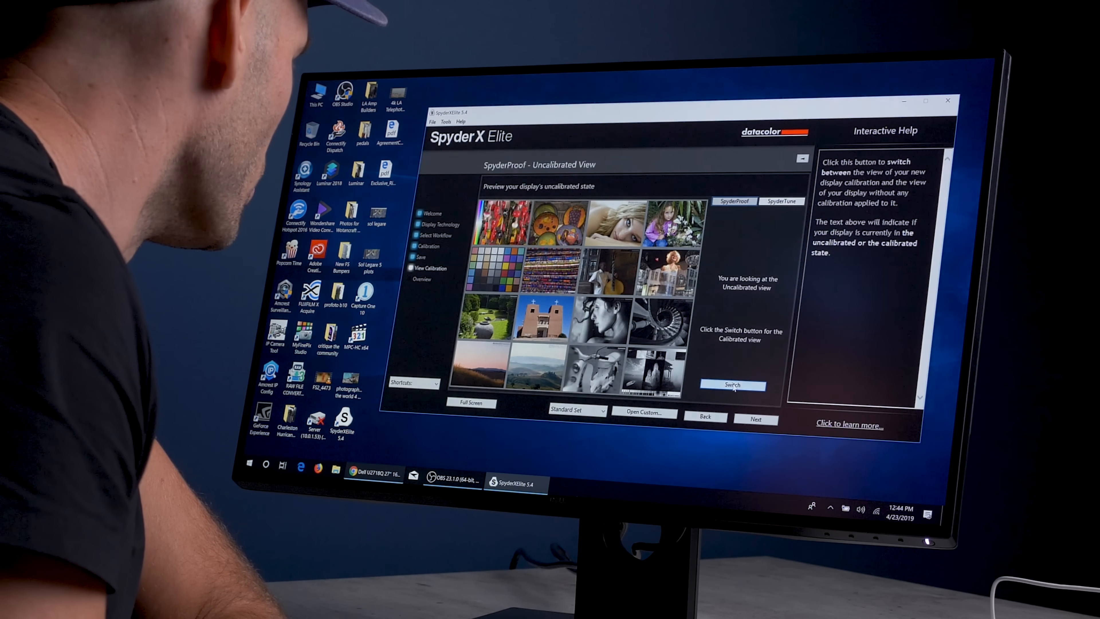
Step: Flip the sample photo grid between both views, finishing on the calibrated view
left_click(734, 385)
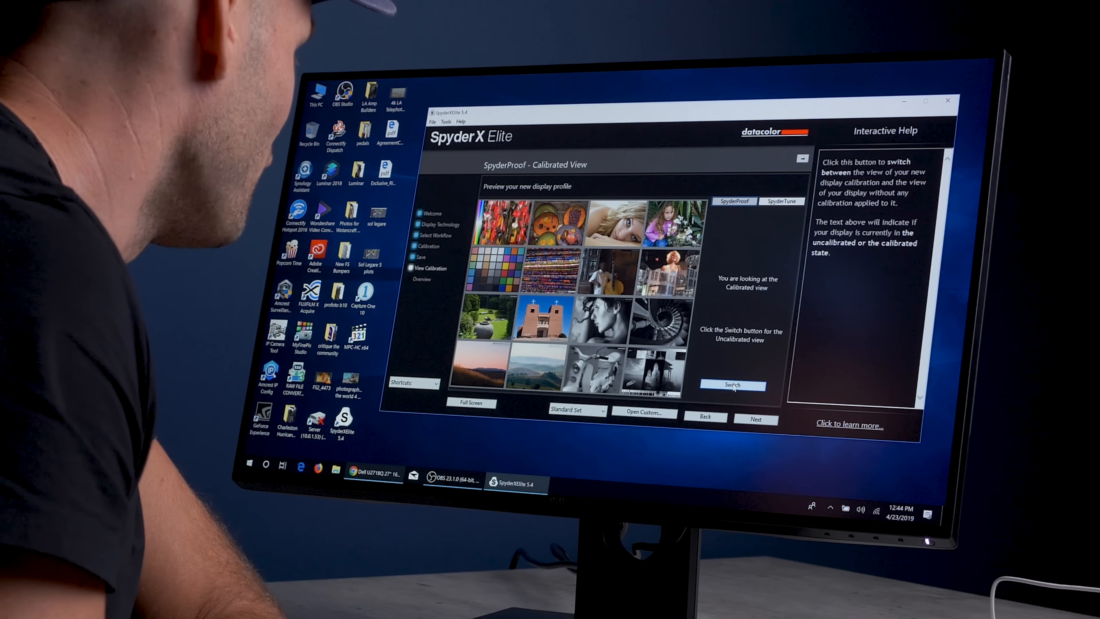
left_click(733, 385)
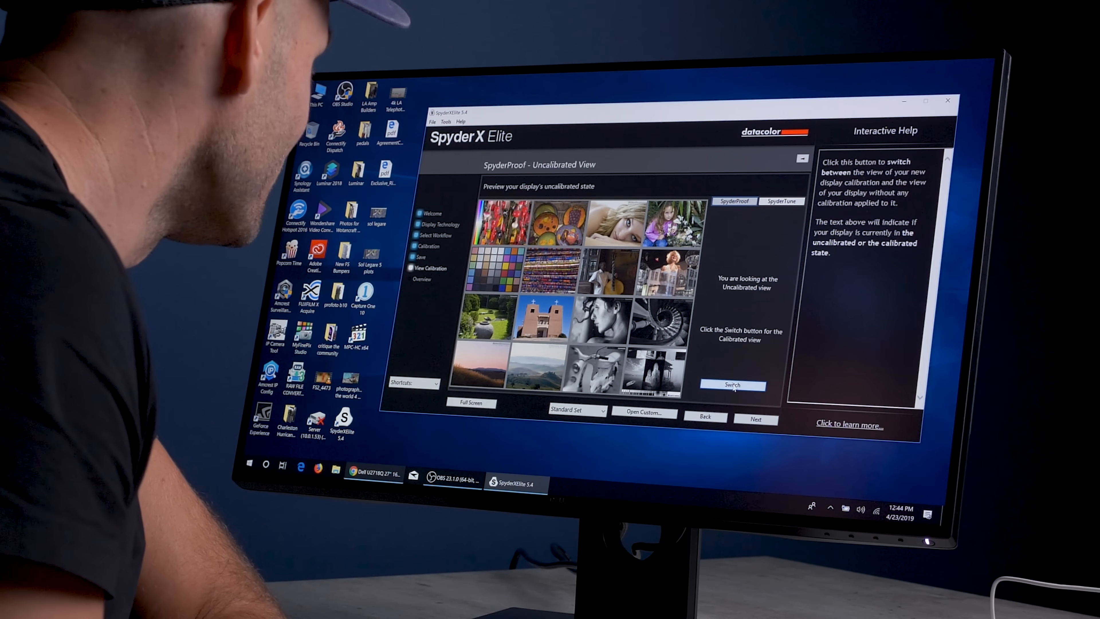
left_click(734, 385)
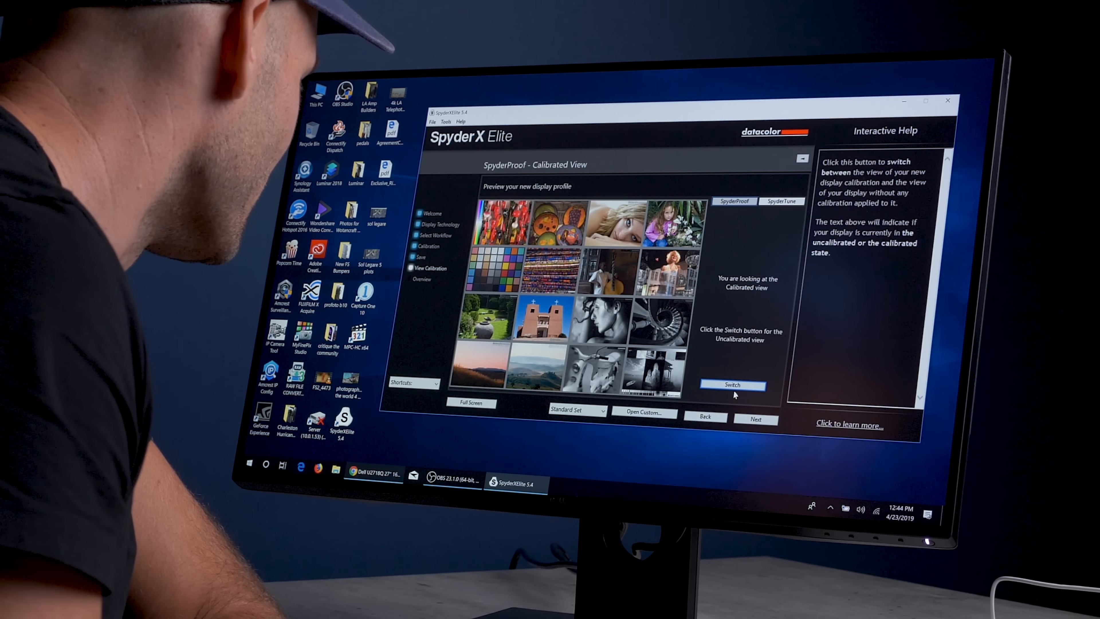
Step: Zoom into the four landscape photos and toggle calibrated vs uncalibrated, finishing uncalibrated
left_click(734, 385)
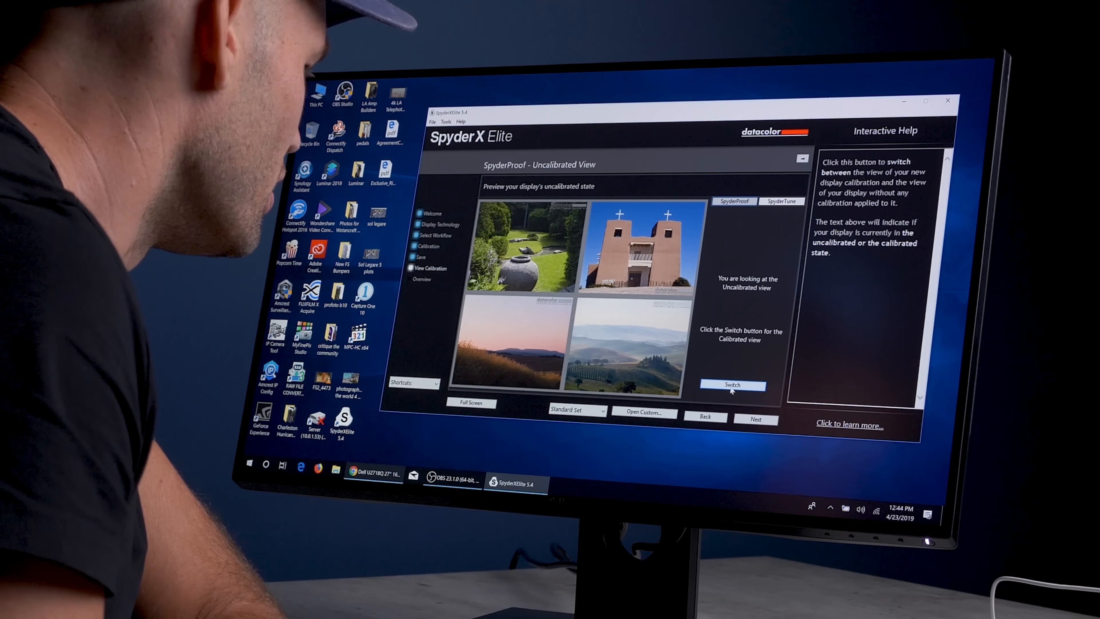
left_click(733, 385)
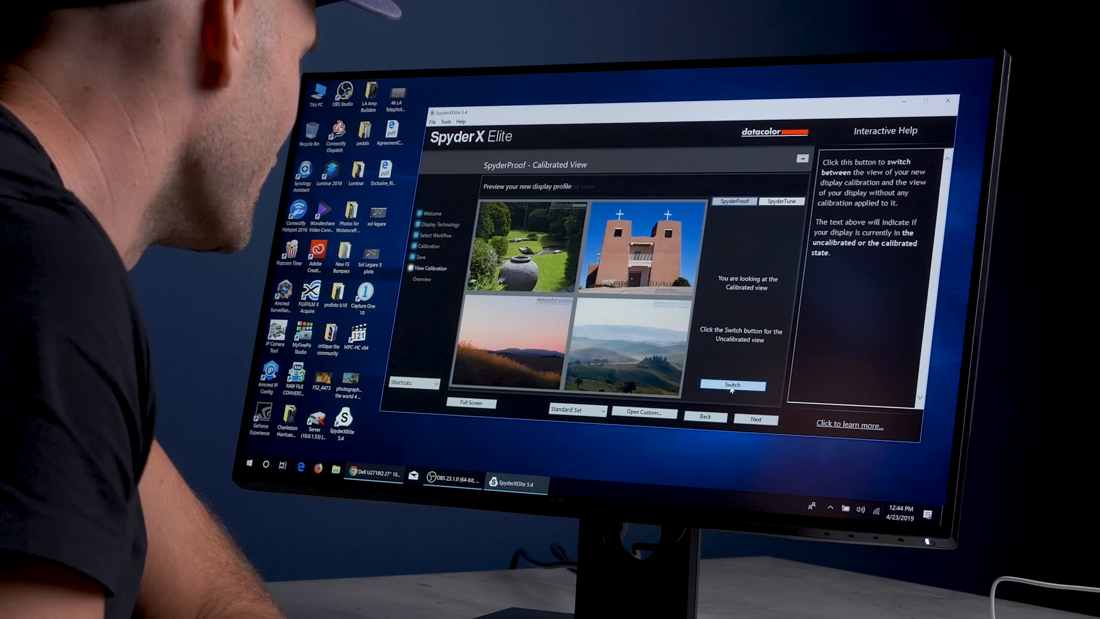
left_click(733, 385)
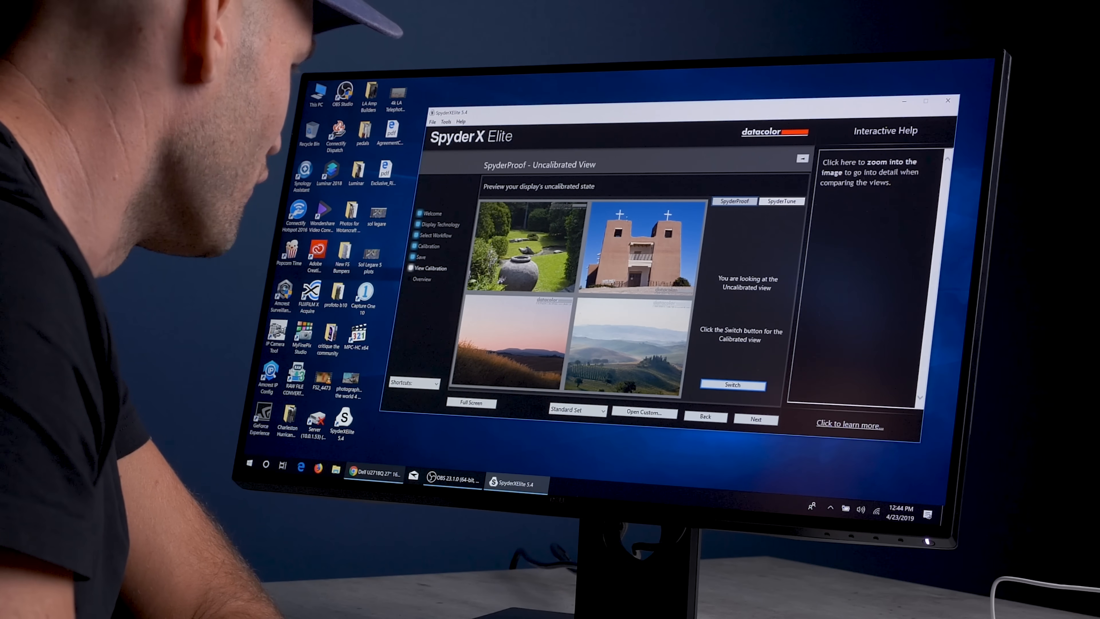
left_click(734, 385)
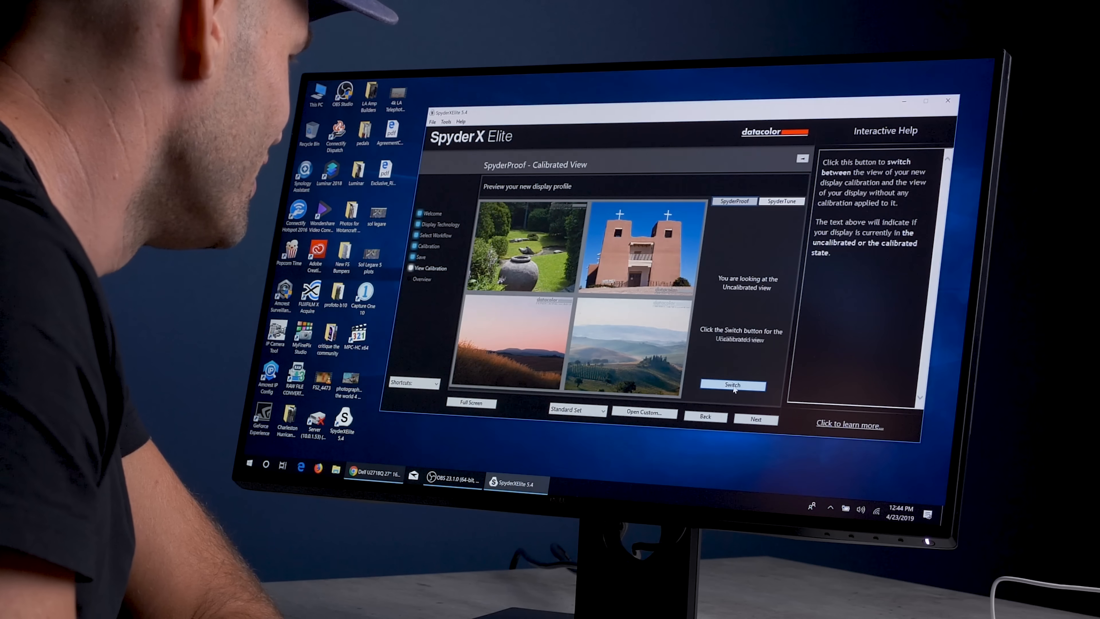
left_click(732, 385)
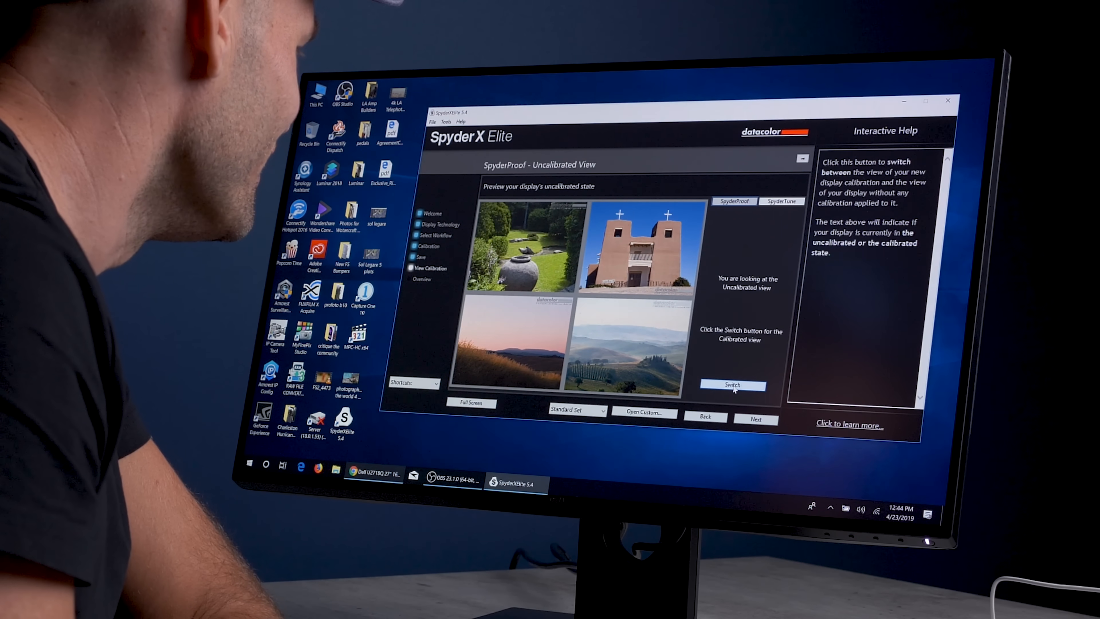
left_click(733, 385)
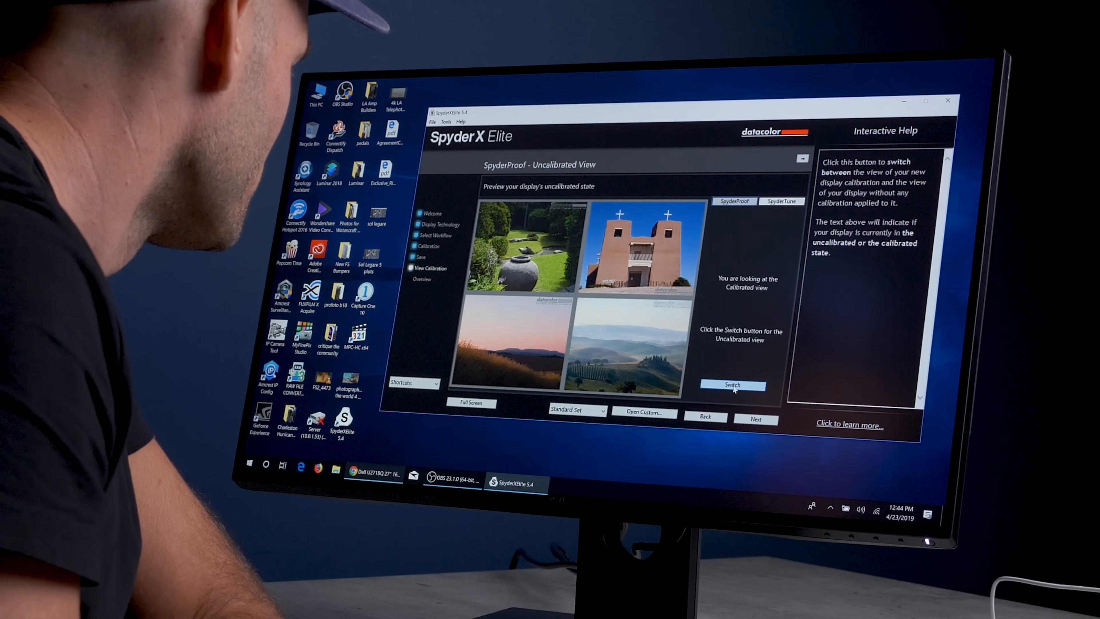